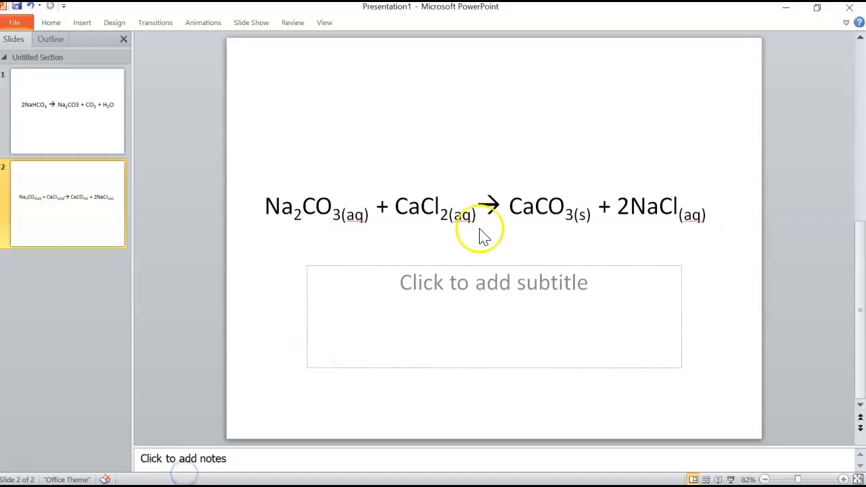
Close the sodium carbonate and calcium chloride equation presentation, saving its changes
left_click(848, 7)
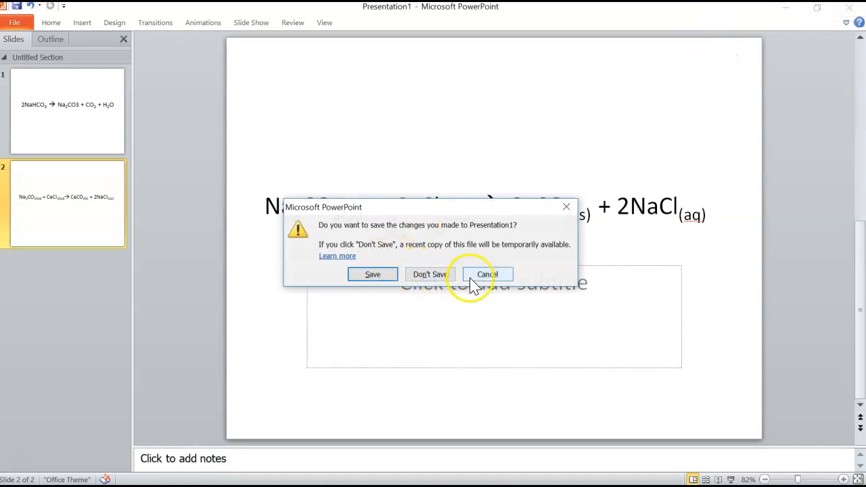
left_click(487, 274)
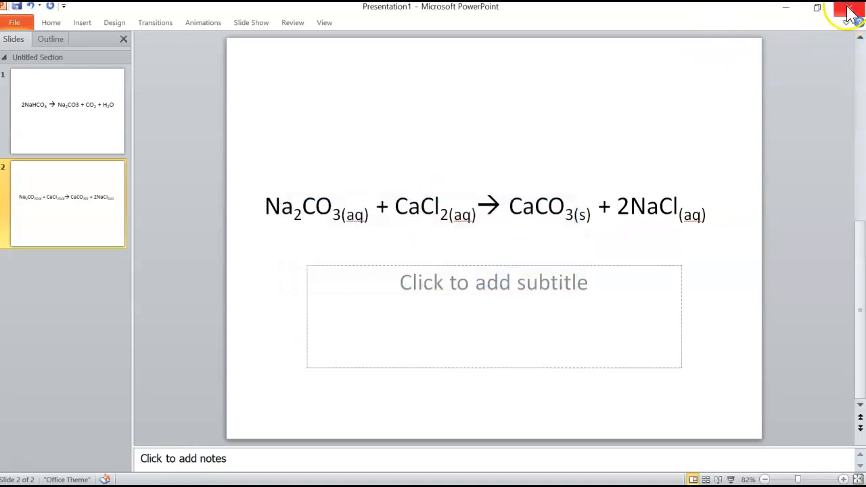
left_click(851, 11)
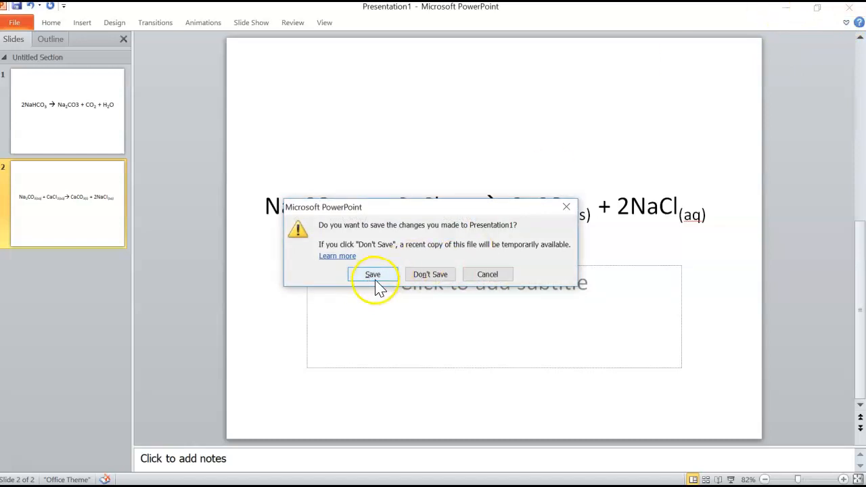
left_click(372, 274)
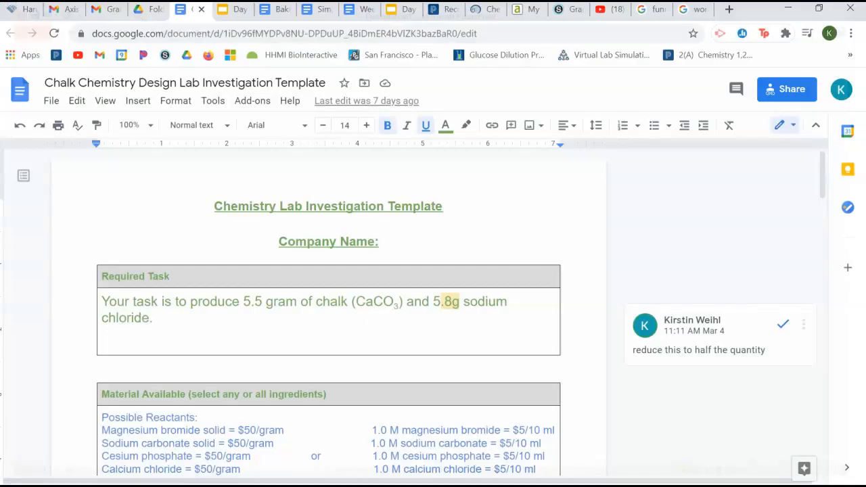
Scroll from the title past Required Task, Material Available and Proposed Chemical Reaction to Strategy
scroll("down", 3)
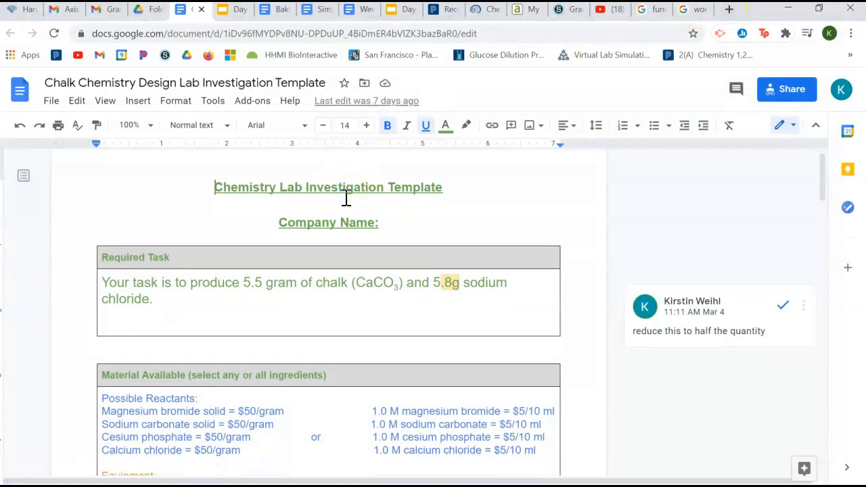
scroll("down", 3)
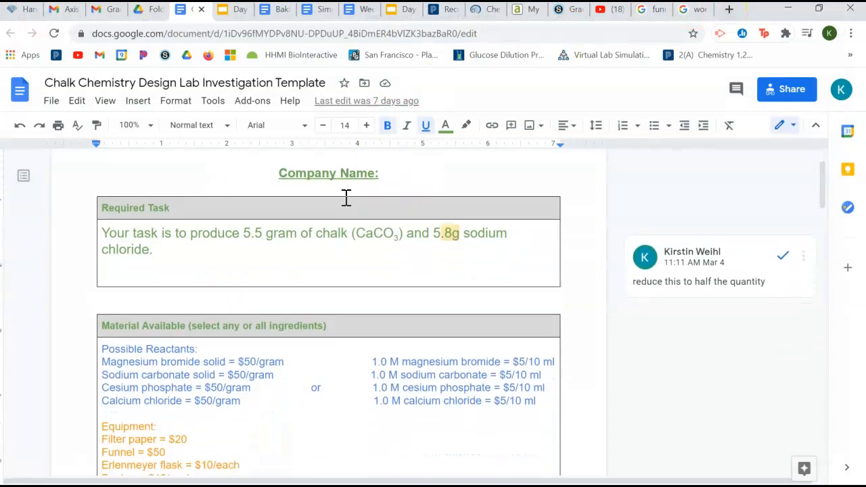
scroll("down", 3)
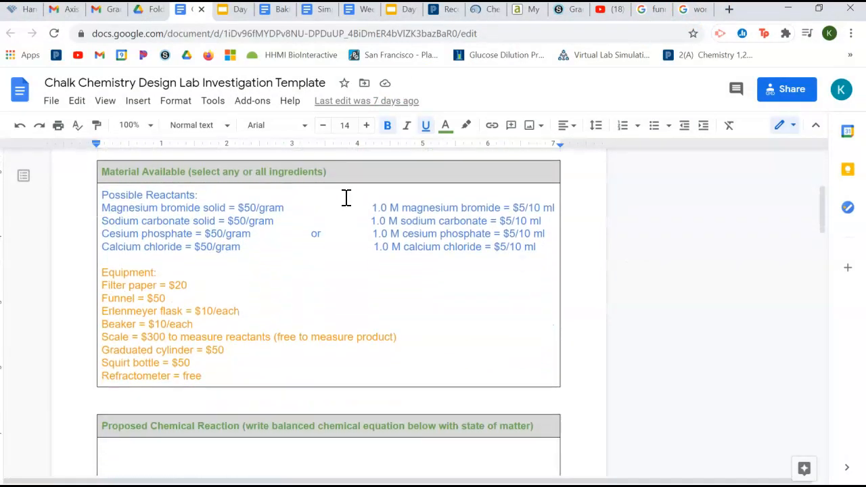
scroll("down", 3)
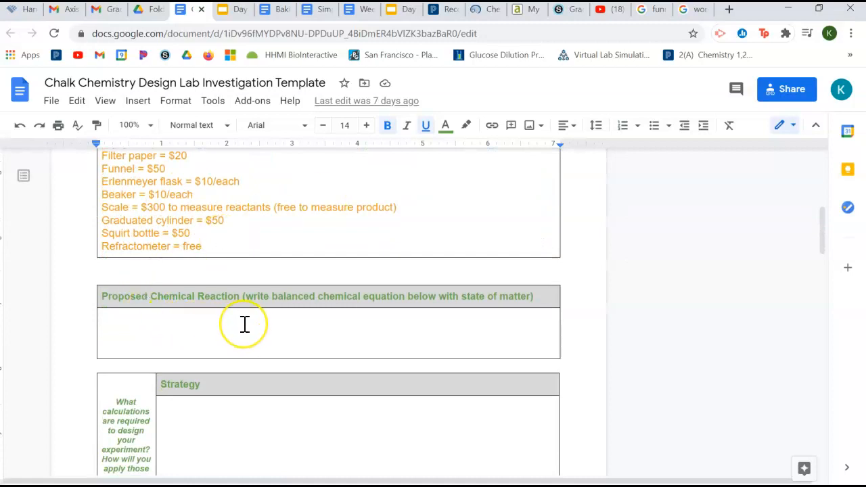
scroll("down", 3)
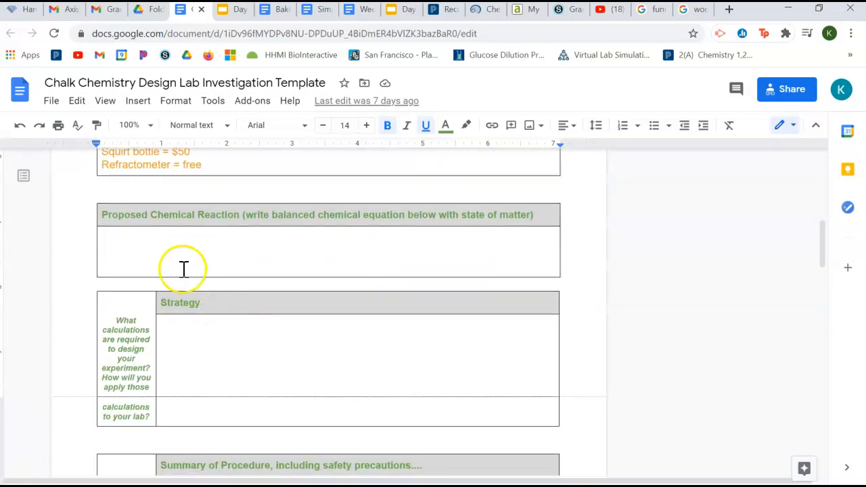
mouse_move(299, 355)
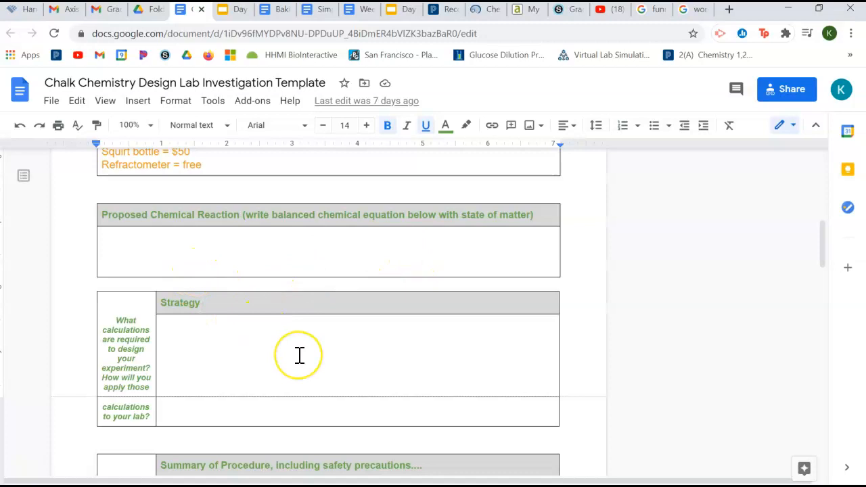
scroll("down", 3)
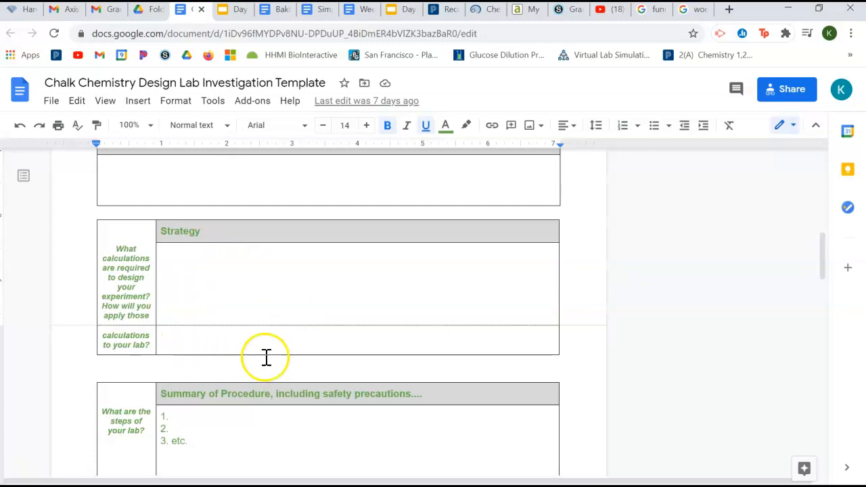
mouse_move(314, 330)
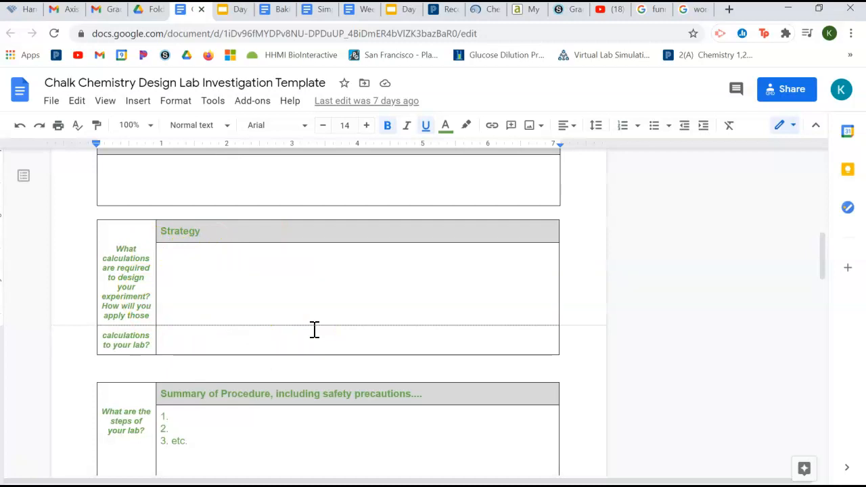
Place the cursor in the Summary of Procedure cell, then scroll to Data Analysis Proposal
scroll("down", 3)
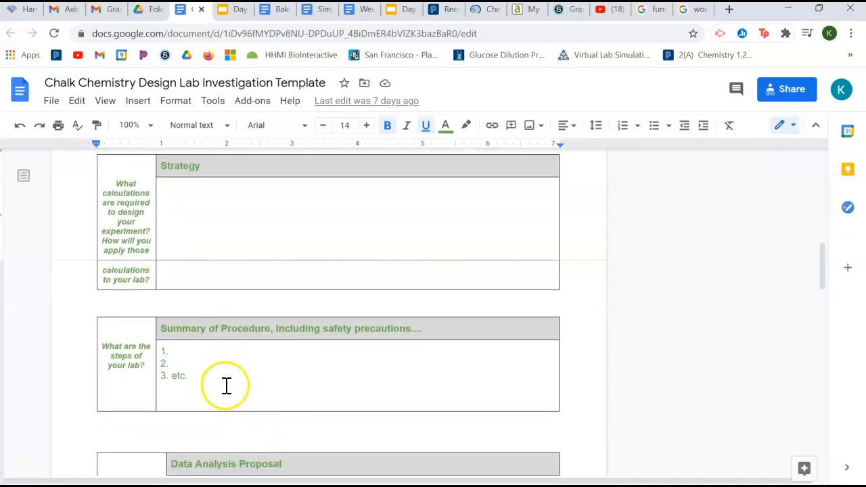
left_click(226, 385)
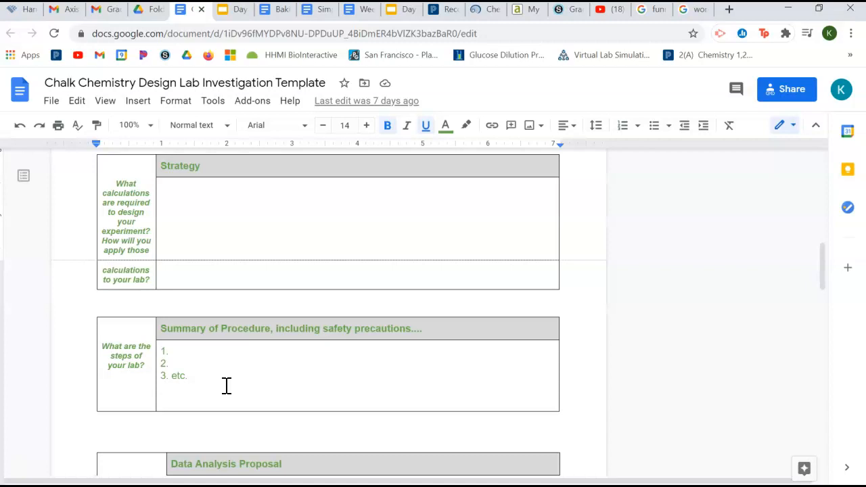
scroll("down", 3)
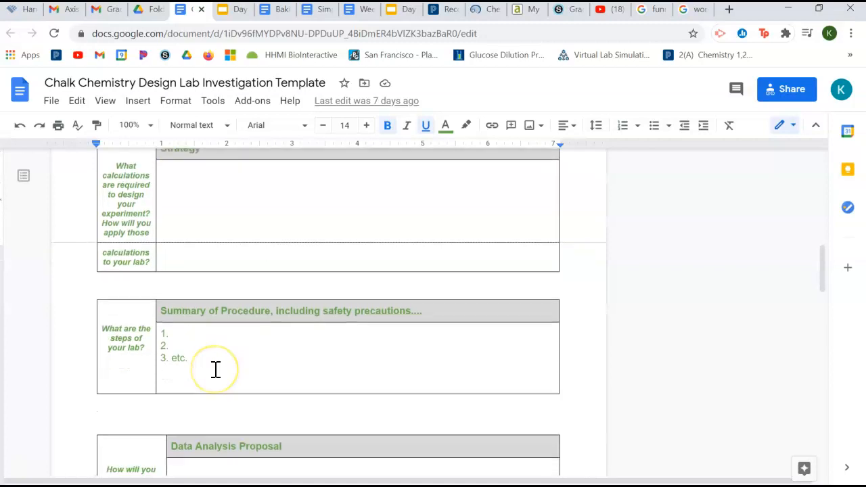
scroll("down", 3)
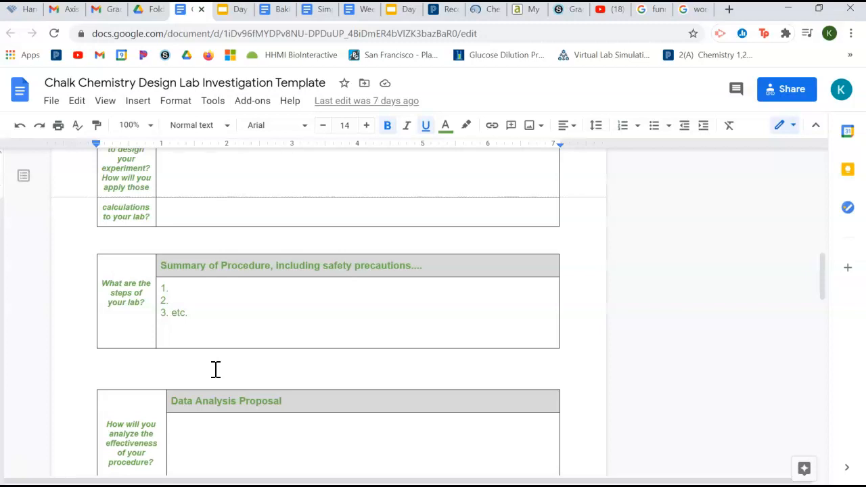
Scroll past Data Analysis Proposal to the Data, Critique and Photos tables
scroll("down", 3)
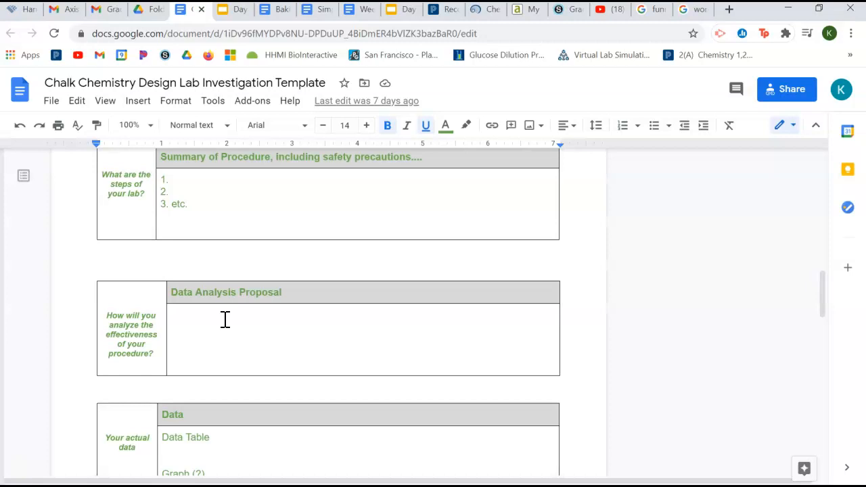
scroll("down", 3)
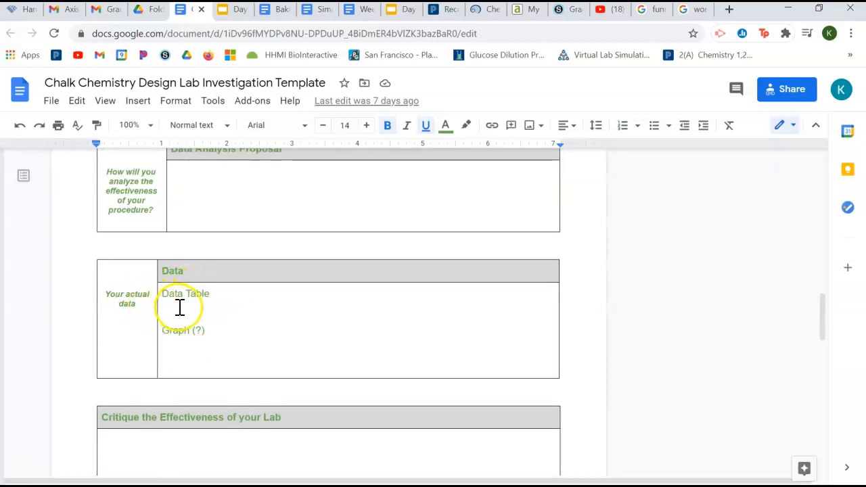
mouse_move(270, 302)
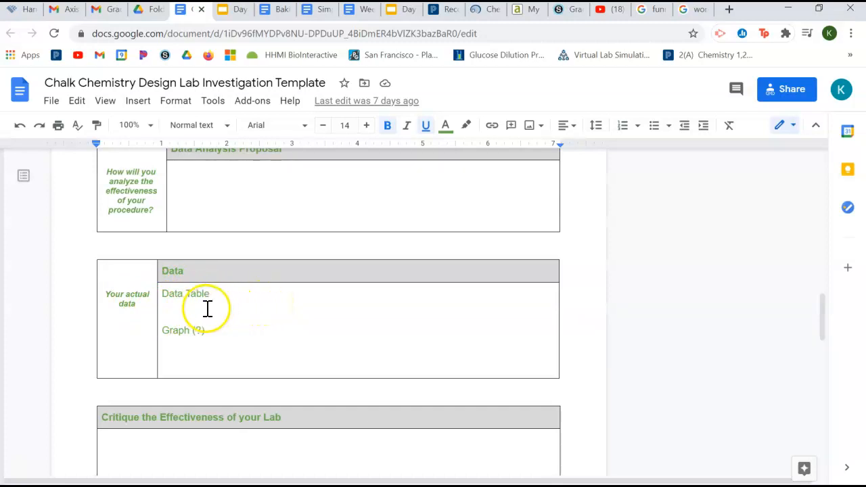
scroll("down", 3)
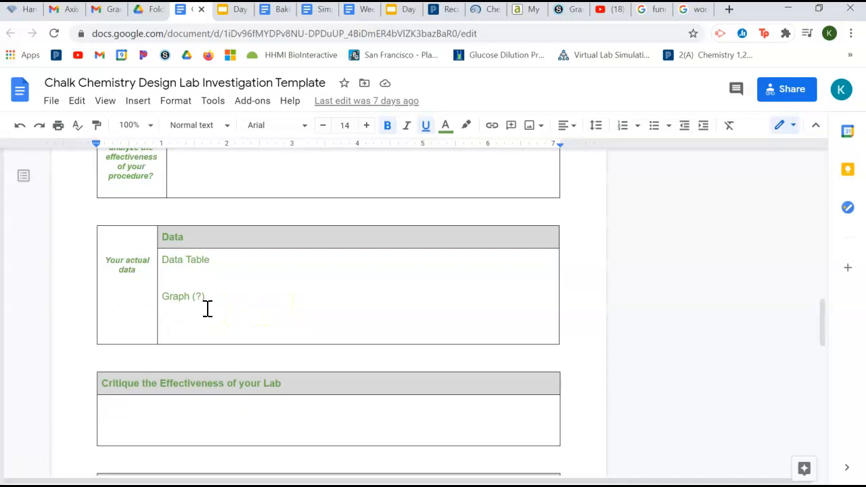
scroll("down", 3)
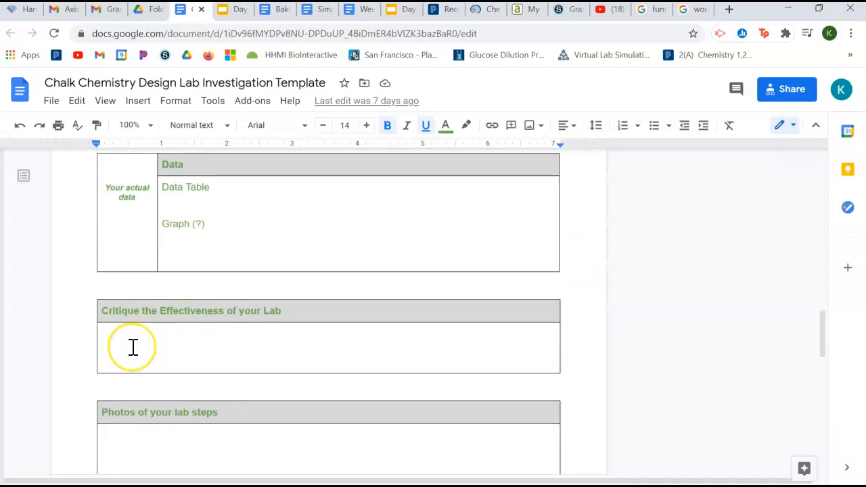
left_click(134, 347)
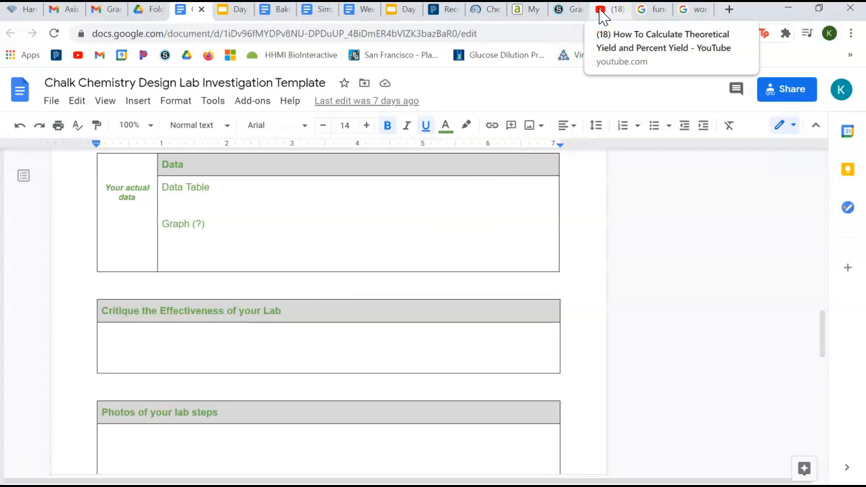
left_click(614, 9)
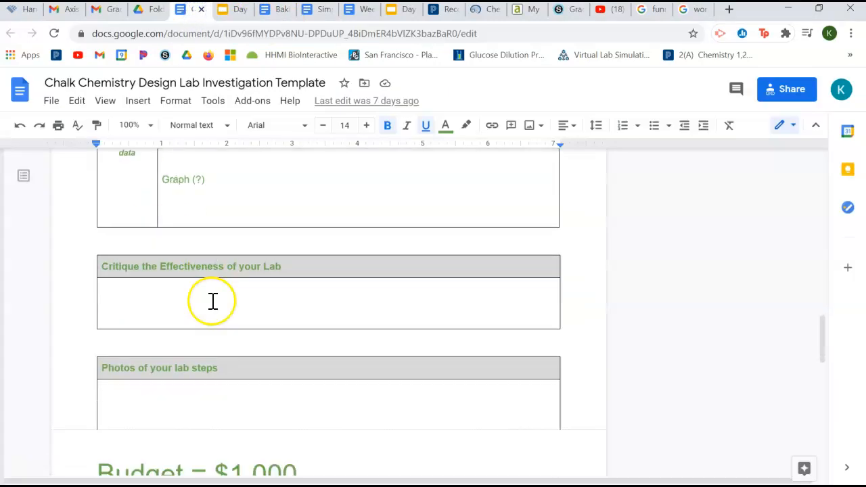
Scroll to Budget = $1,000, click after the amount, and select 'Effectiveness' in the Critique heading
scroll("down", 3)
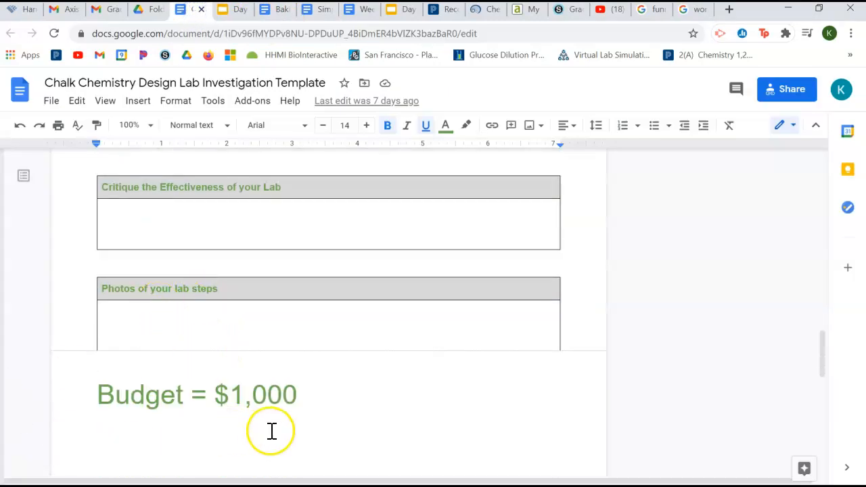
mouse_move(306, 394)
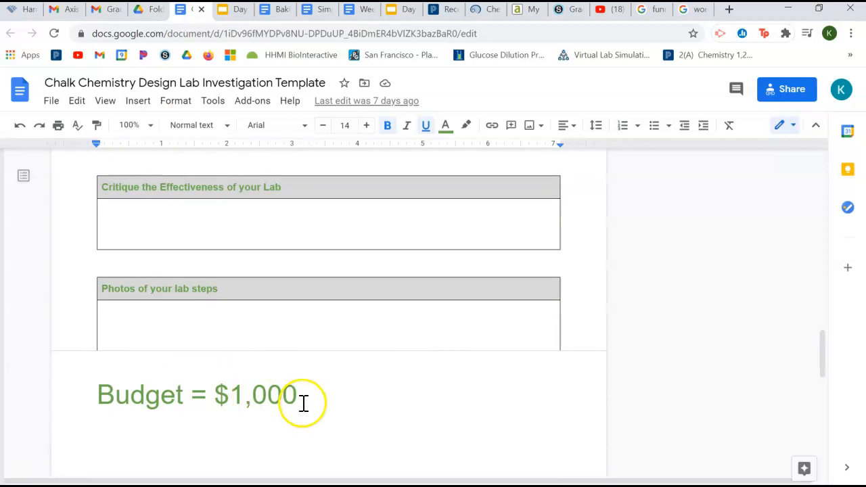
left_click(303, 395)
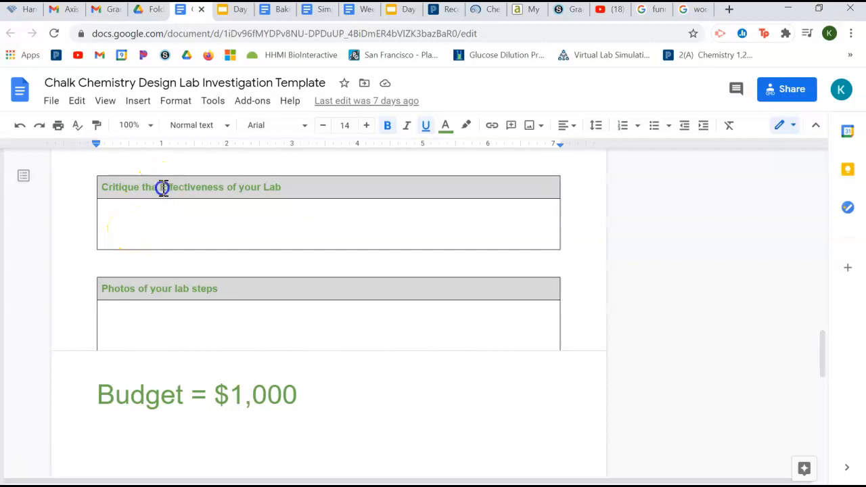
double_click(171, 187)
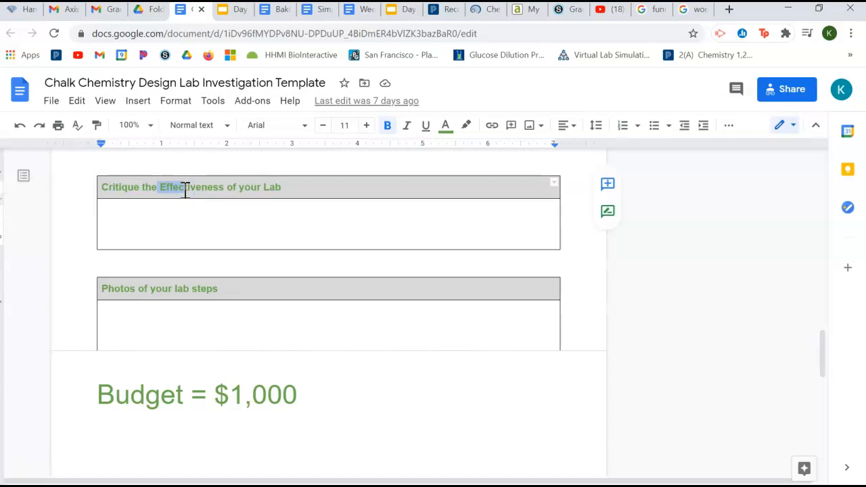